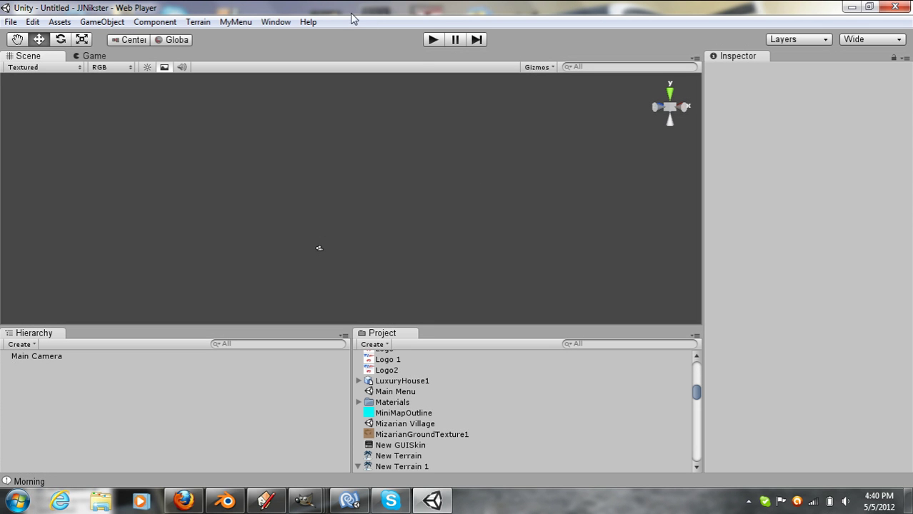
pyautogui.moveTo(350, 34)
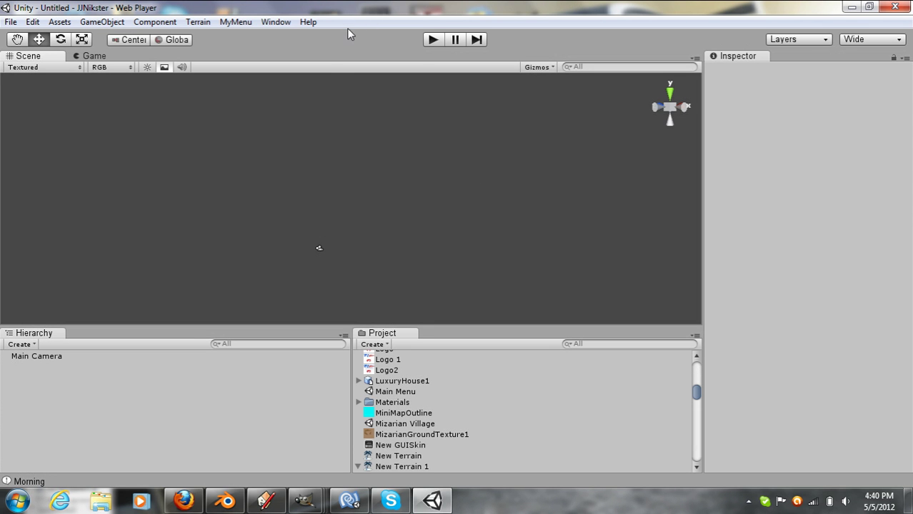
pyautogui.moveTo(320, 78)
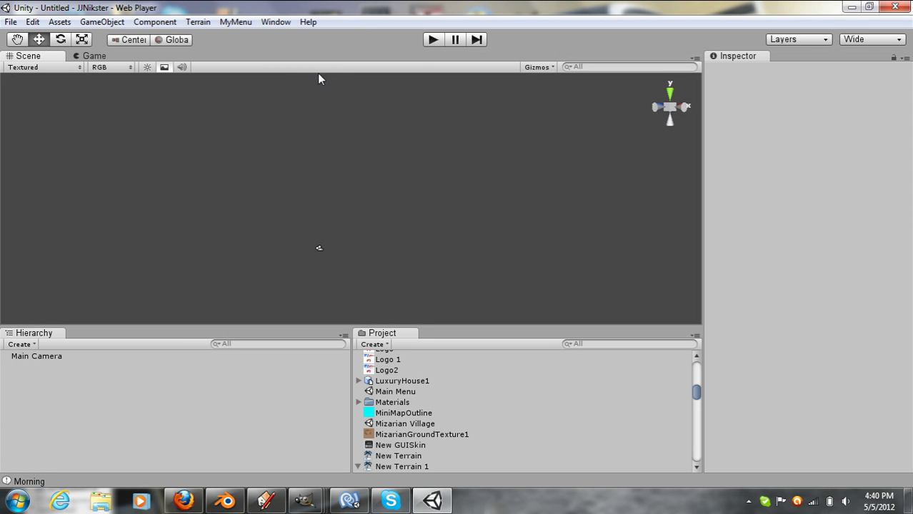
pyautogui.moveTo(366, 20)
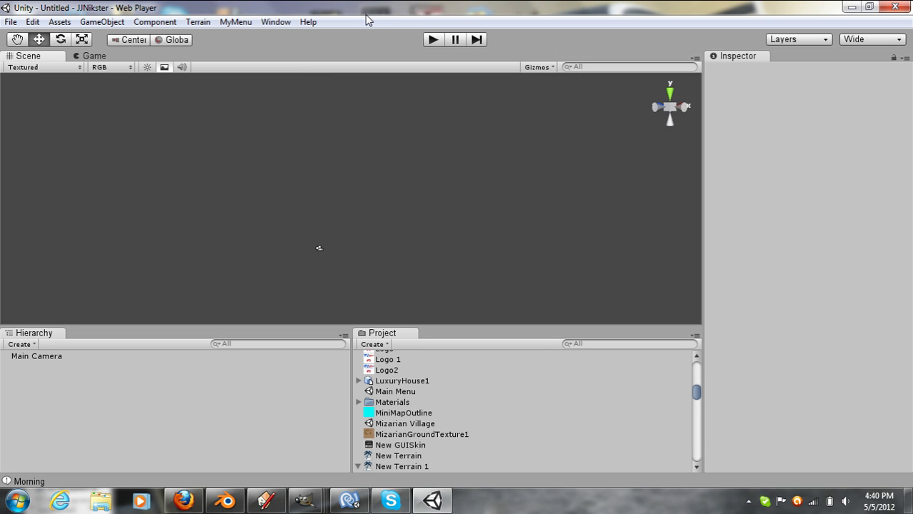
pyautogui.moveTo(360, 26)
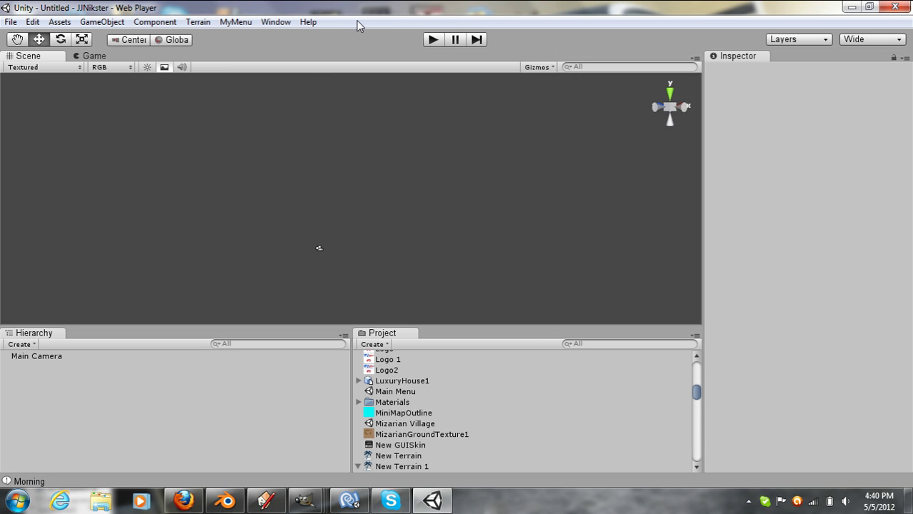
pyautogui.moveTo(294, 77)
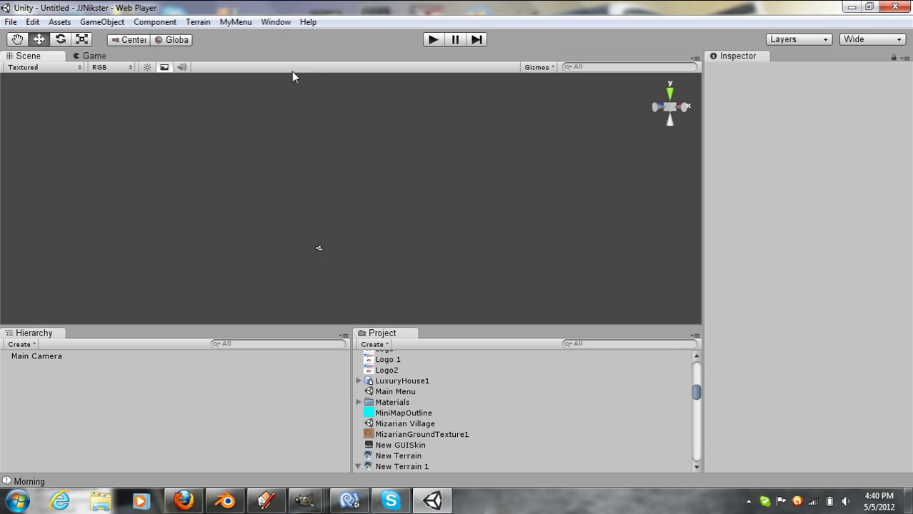
pyautogui.moveTo(292, 78)
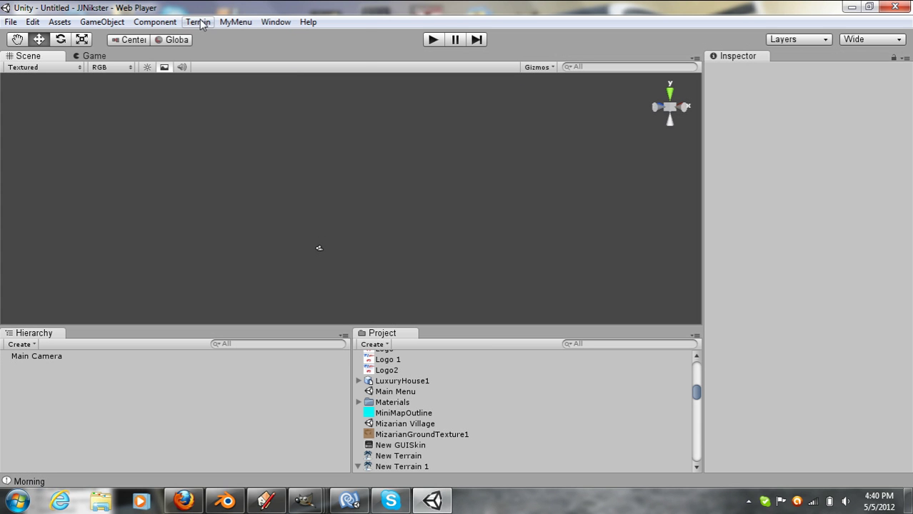
# Add a new terrain to the scene and select it.
pyautogui.click(197, 21)
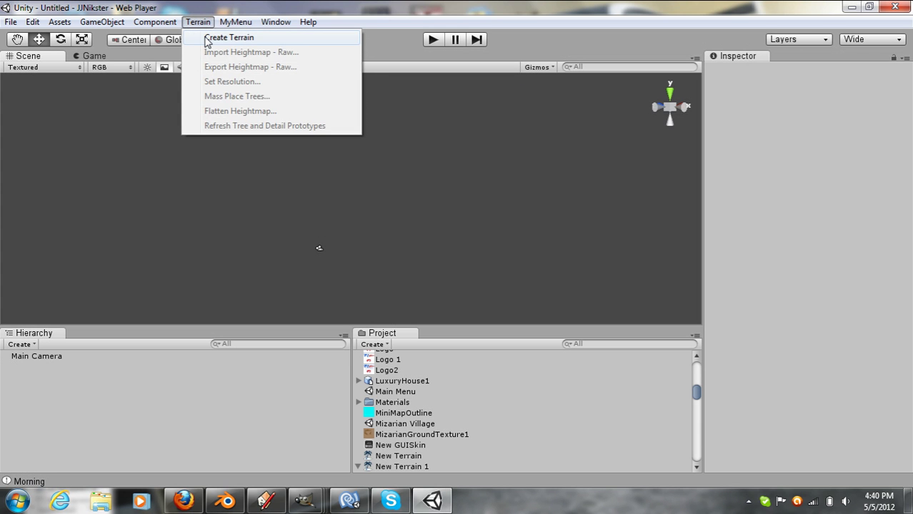
pyautogui.click(229, 37)
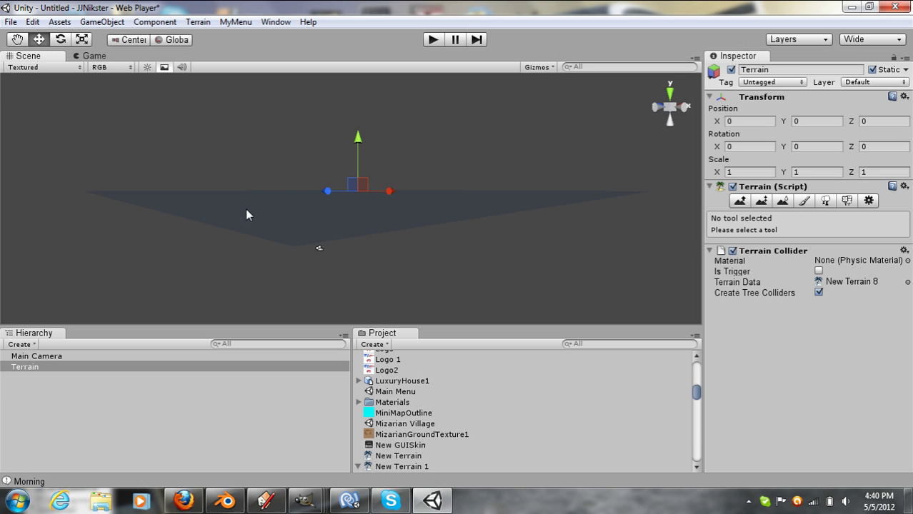
pyautogui.moveTo(457, 158)
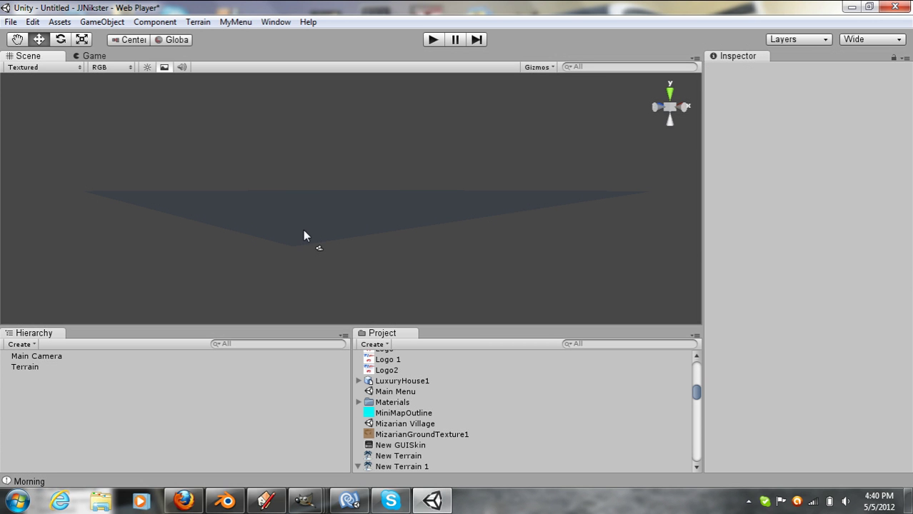
pyautogui.click(26, 365)
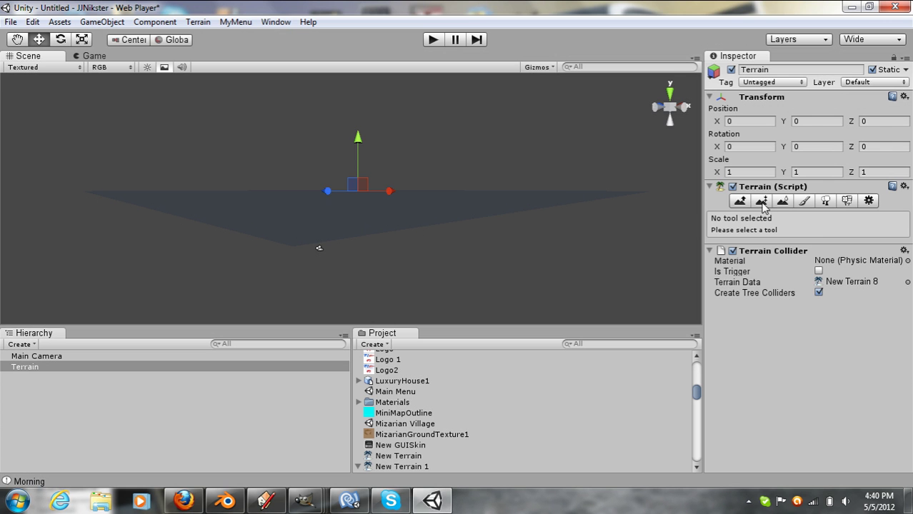
# Sculpt rolling hills with the Raise/Lower tool, a soft brush and Brush Size 43.
pyautogui.click(740, 200)
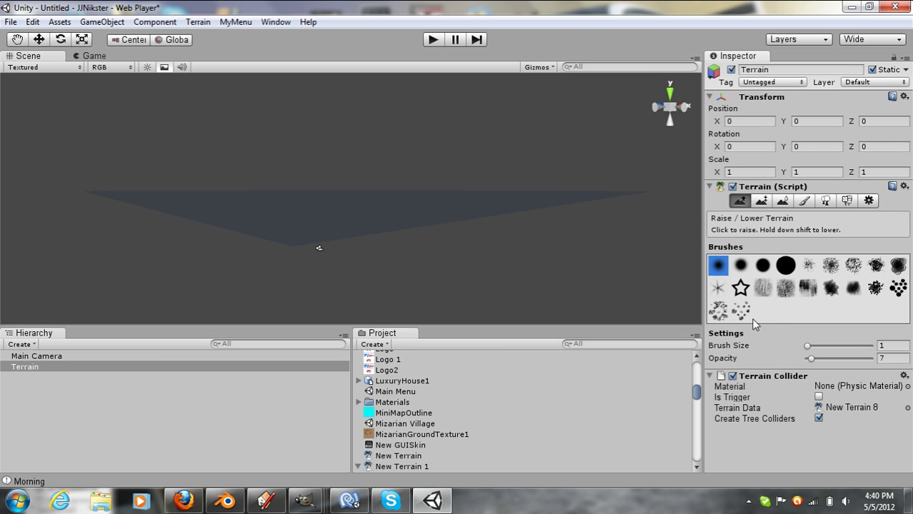
pyautogui.click(740, 312)
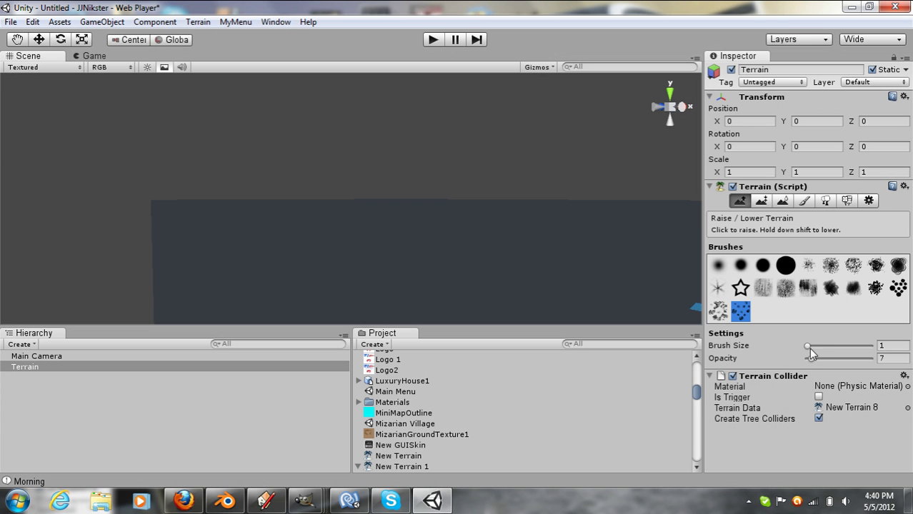
pyautogui.moveTo(811, 346); pyautogui.dragTo(834, 346)
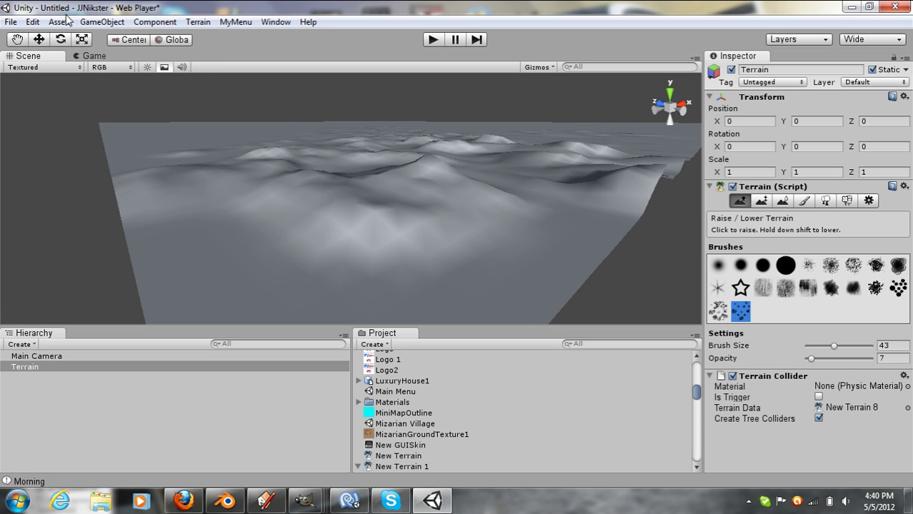
# Set the scene's skybox material to Blended Sky via Render Settings, searching 'blend'.
pyautogui.click(32, 21)
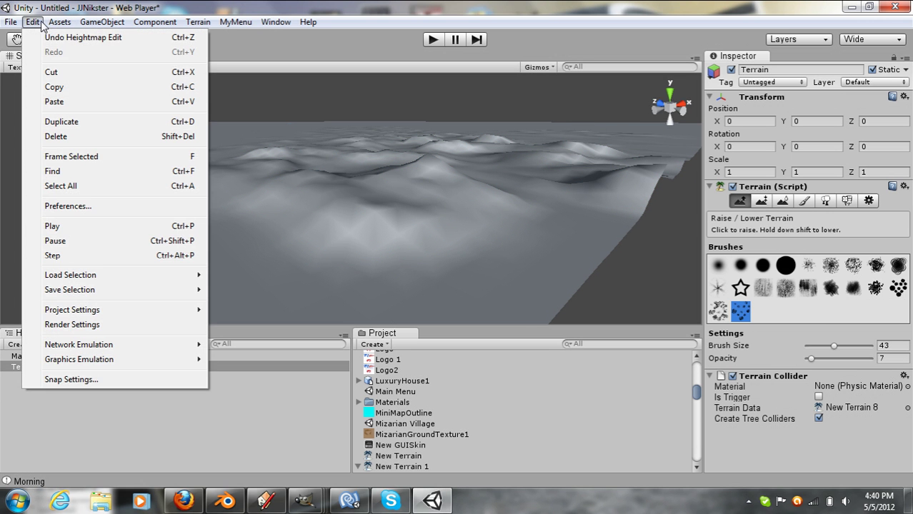
pyautogui.moveTo(71, 324)
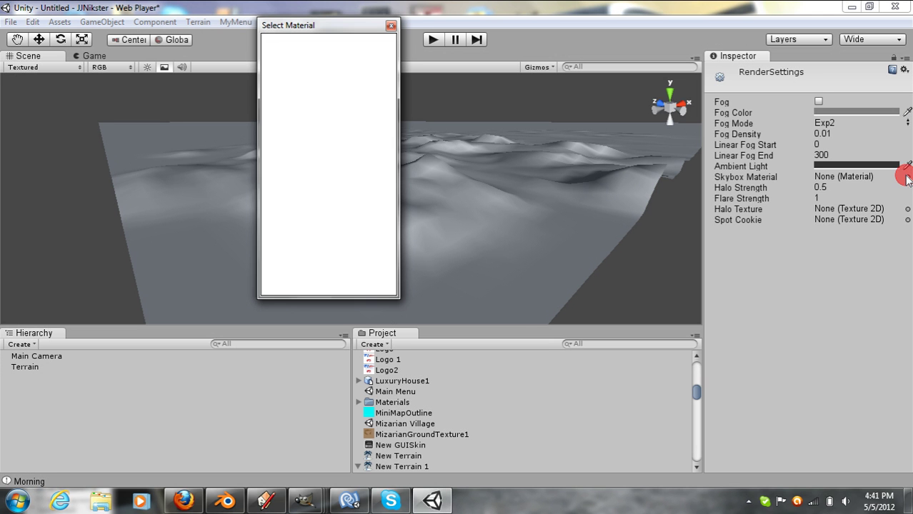
pyautogui.click(907, 177)
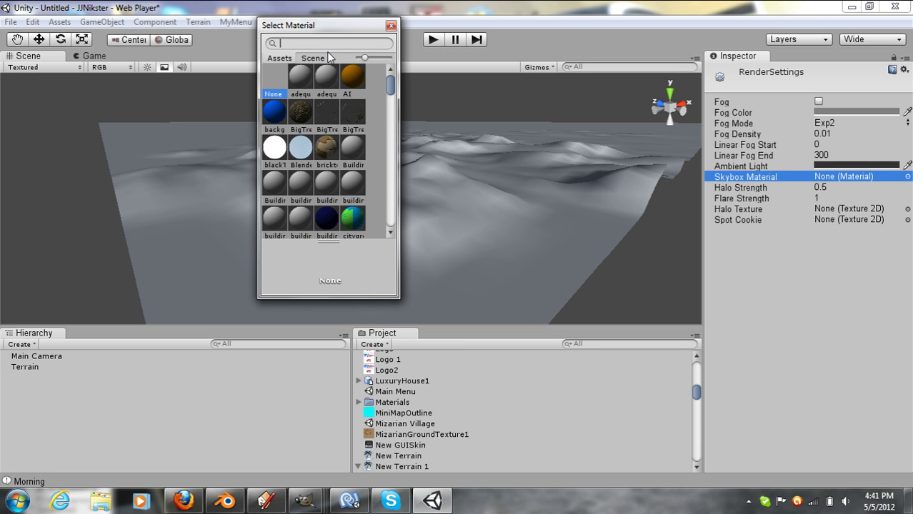
pyautogui.write('blend')
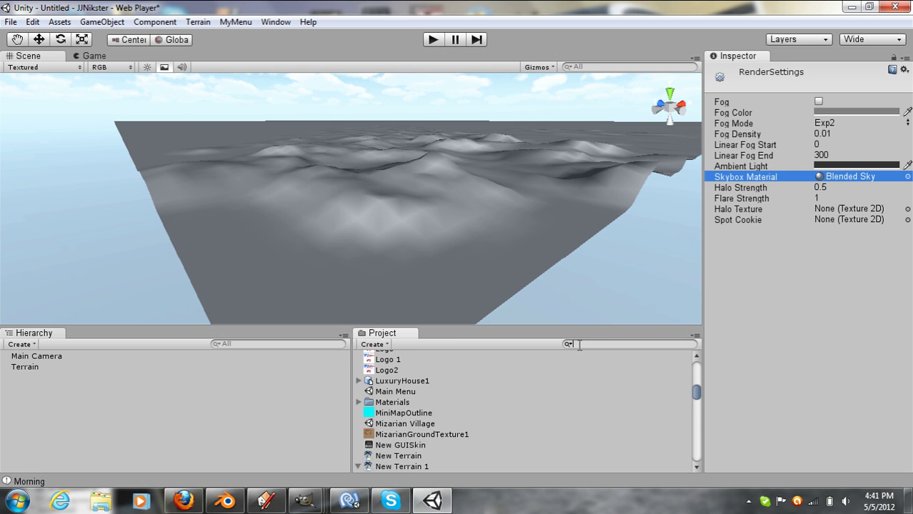
# Find the 3rd Person Controller prefab, place the construction worker on the terrain and select it.
pyautogui.write('3rd')
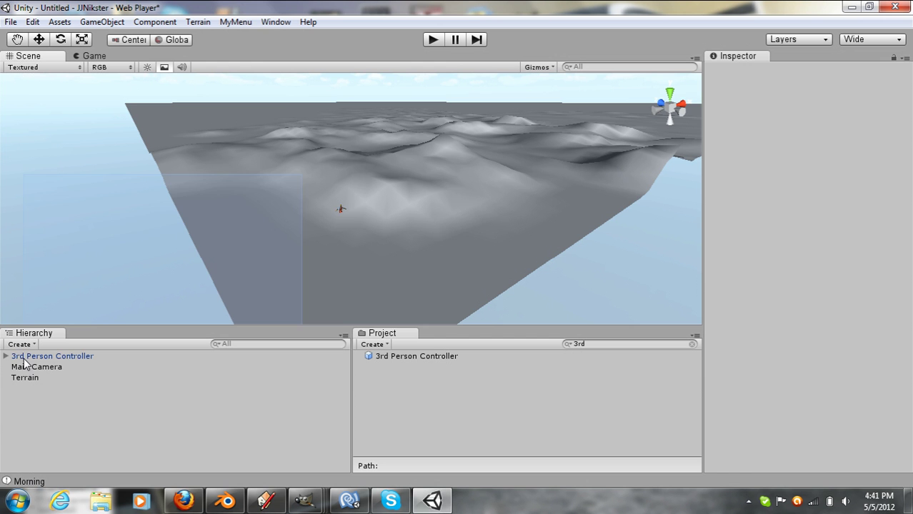
pyautogui.click(51, 355)
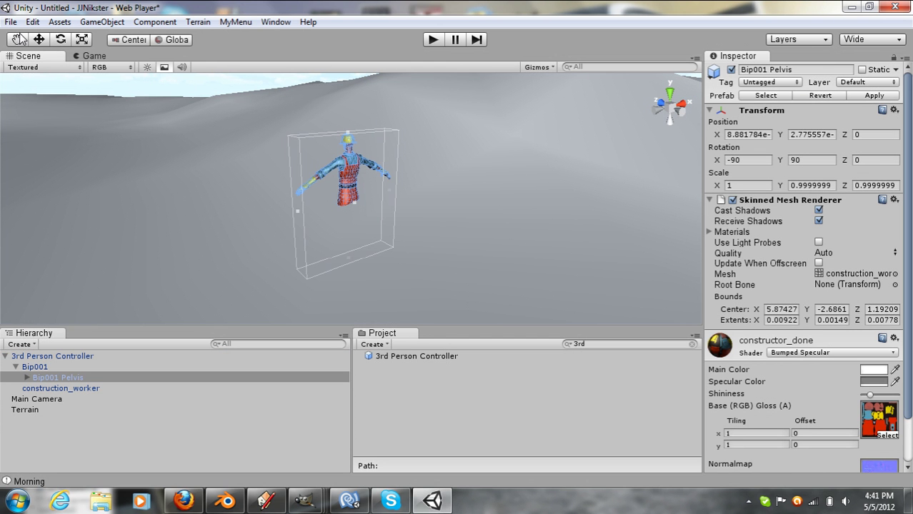
pyautogui.click(52, 355)
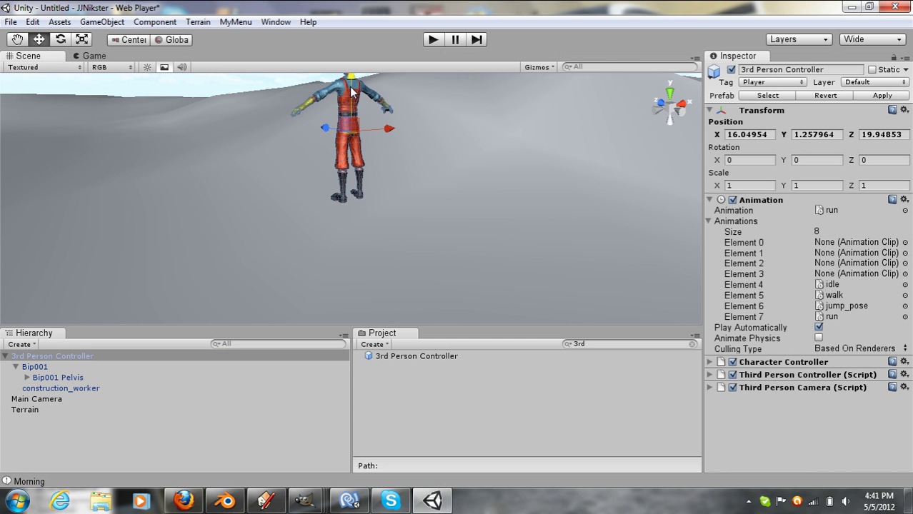
# Briefly play-test the scene, then deselect the character.
pyautogui.click(432, 40)
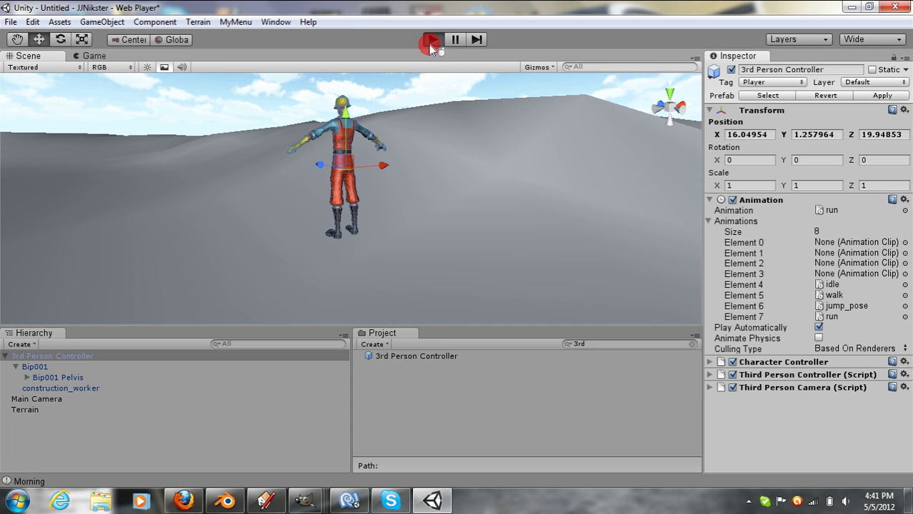
pyautogui.click(432, 40)
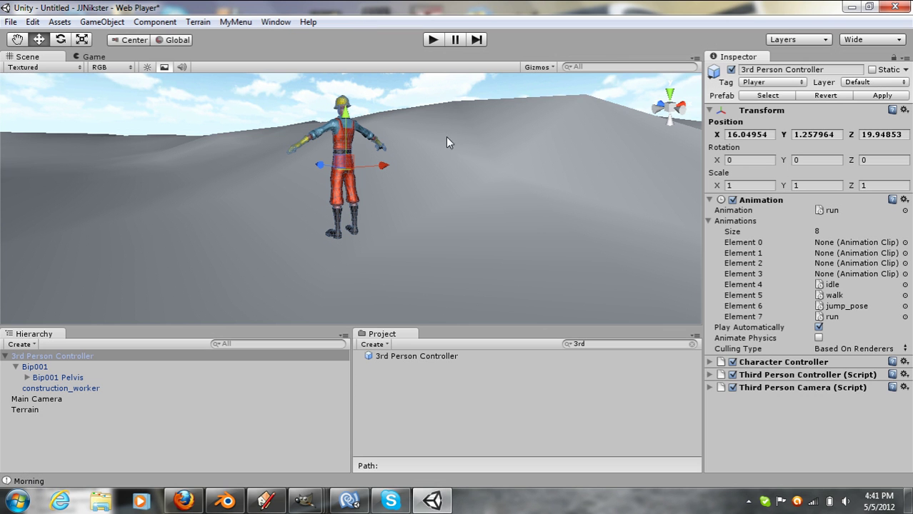
pyautogui.click(25, 408)
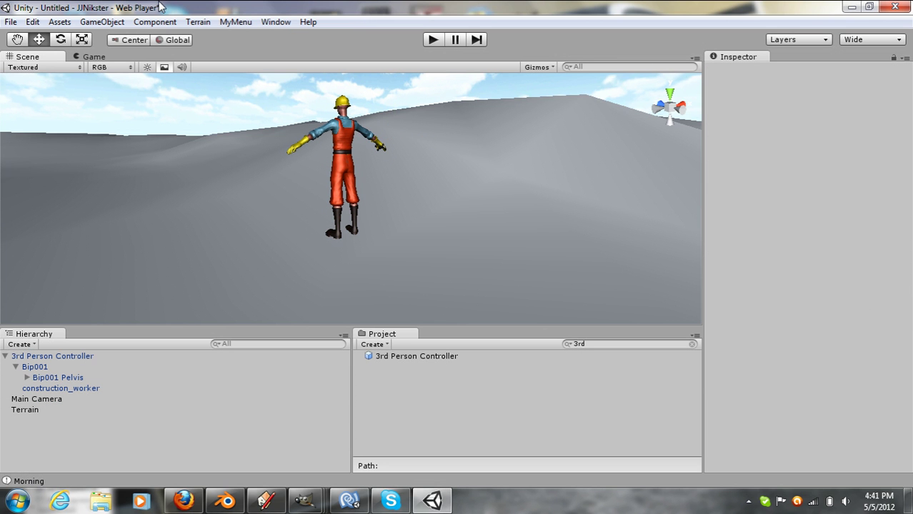
# Tilt the directional light so the hills show shaded relief.
pyautogui.click(101, 21)
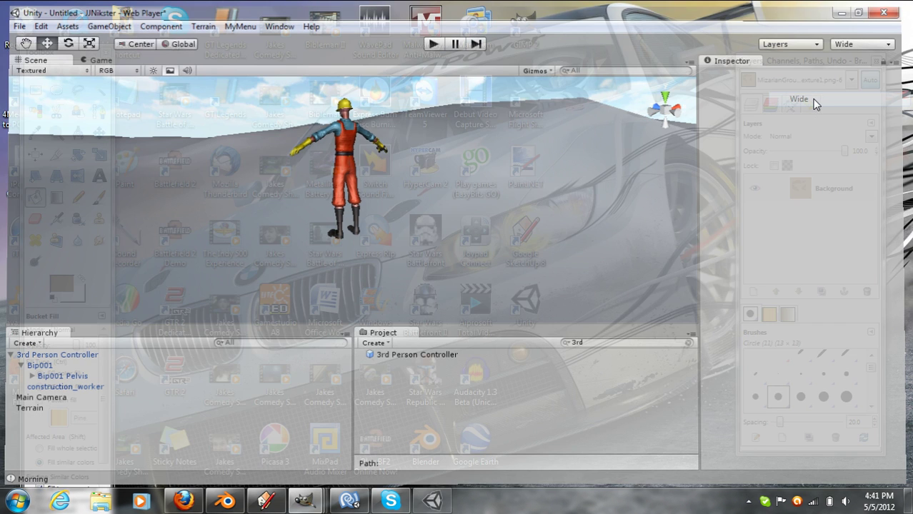
pyautogui.click(103, 26)
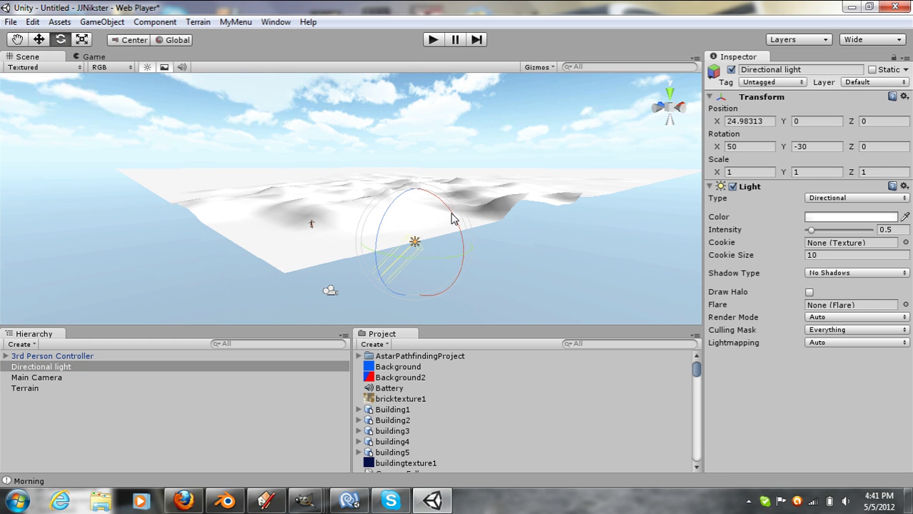
pyautogui.moveTo(454, 217); pyautogui.dragTo(543, 273)
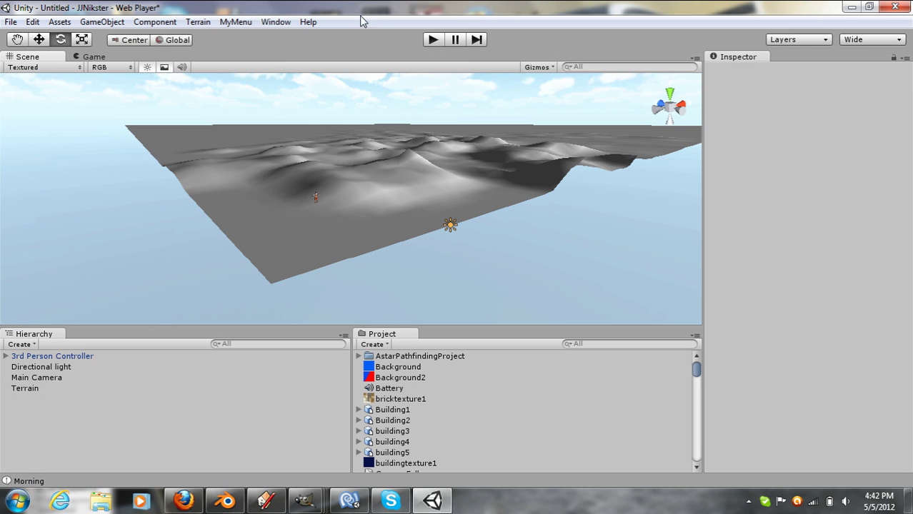
# Create a cube, move it to the terrain's left edge and scale it to about 4.79 per axis.
pyautogui.click(101, 21)
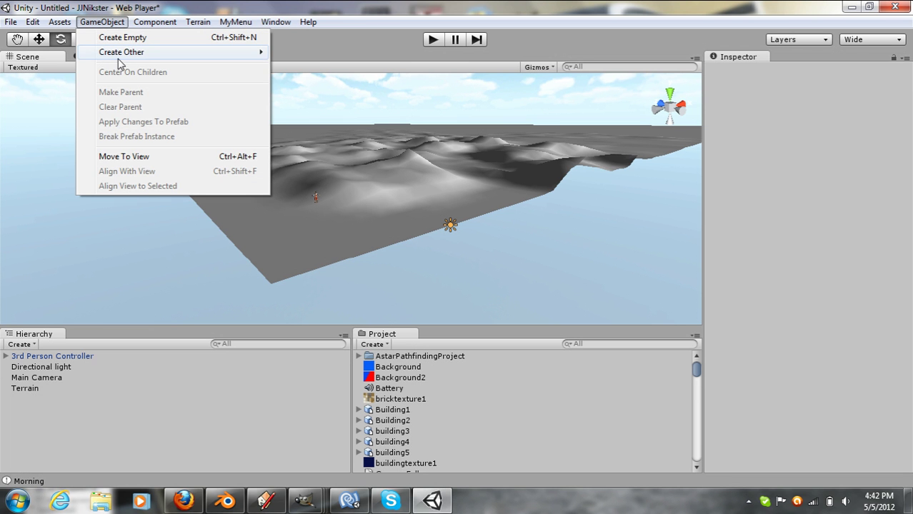
pyautogui.moveTo(121, 52)
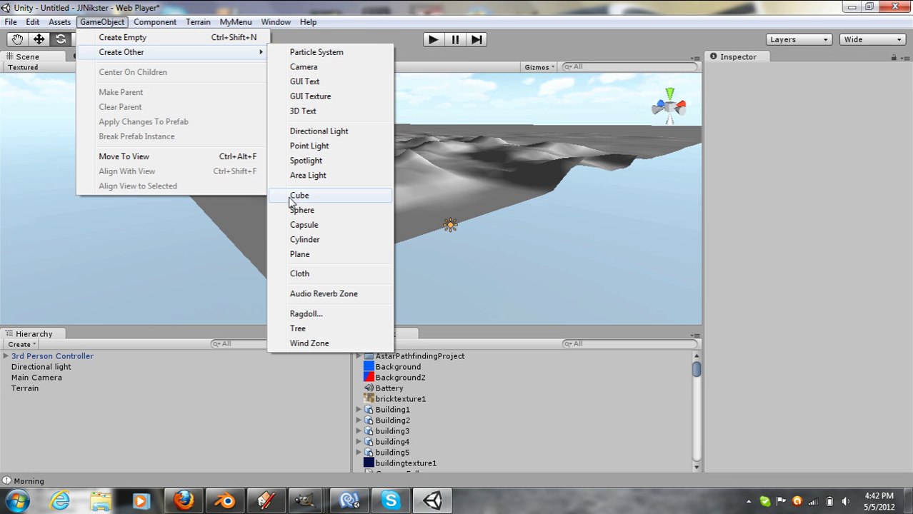
pyautogui.click(299, 194)
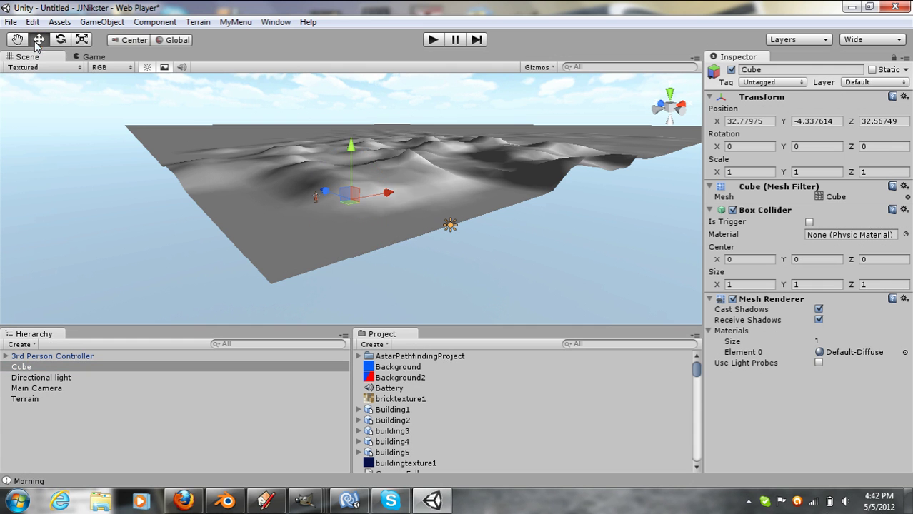
pyautogui.moveTo(350, 193); pyautogui.dragTo(183, 226)
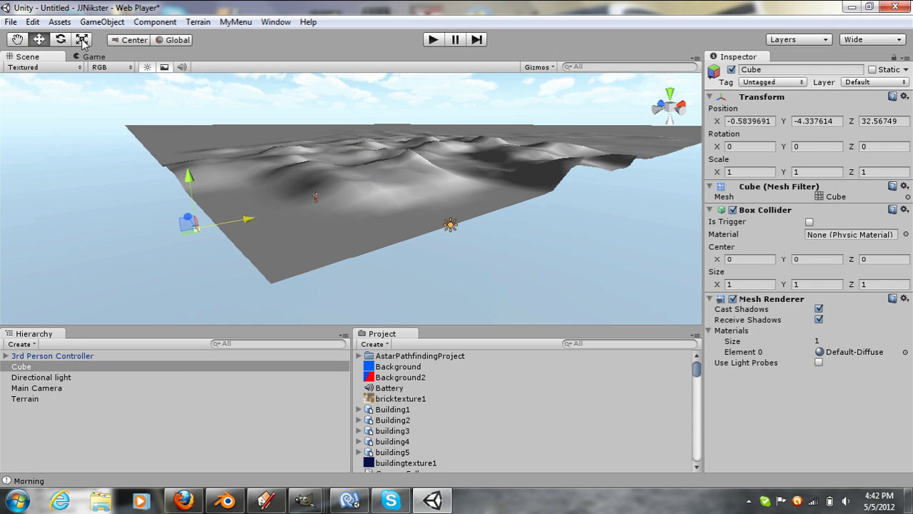
pyautogui.click(82, 40)
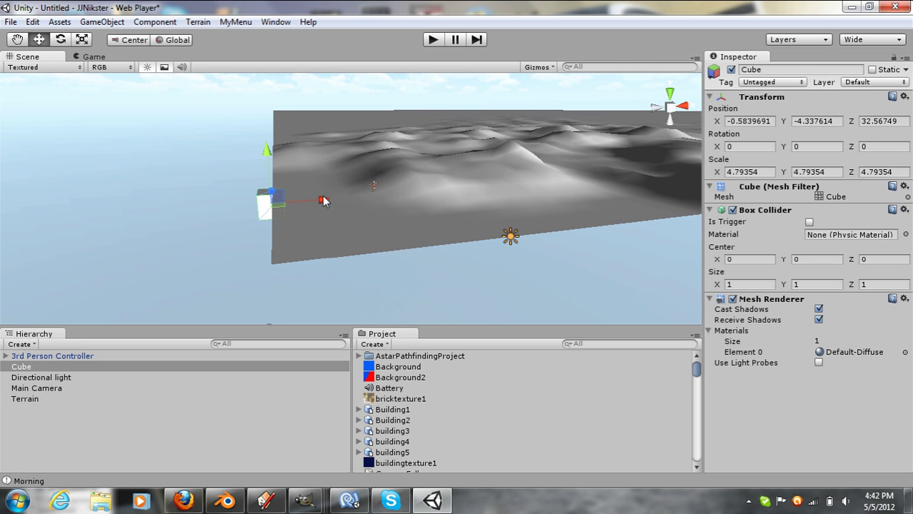
# Position the cube at the terrain's left edge, raised above the ground.
pyautogui.moveTo(321, 200); pyautogui.dragTo(311, 207)
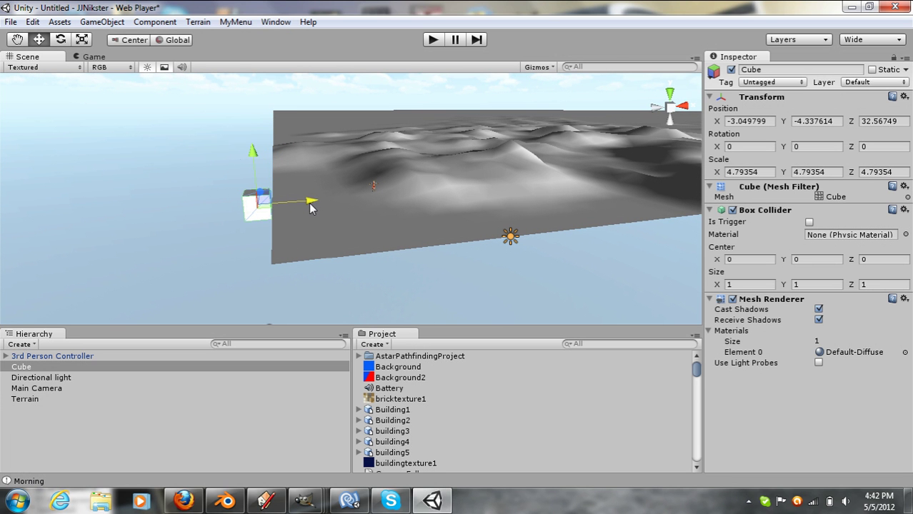
pyautogui.moveTo(312, 200); pyautogui.dragTo(309, 184)
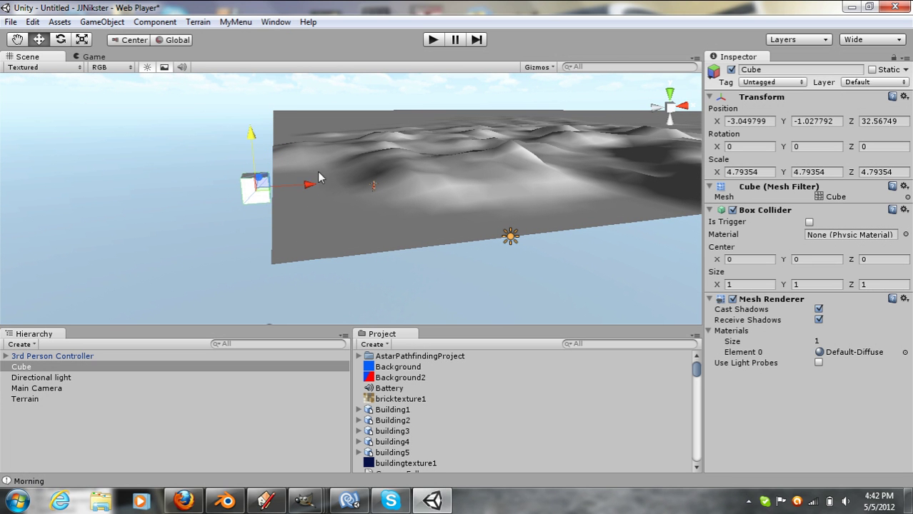
pyautogui.moveTo(309, 184); pyautogui.dragTo(314, 189)
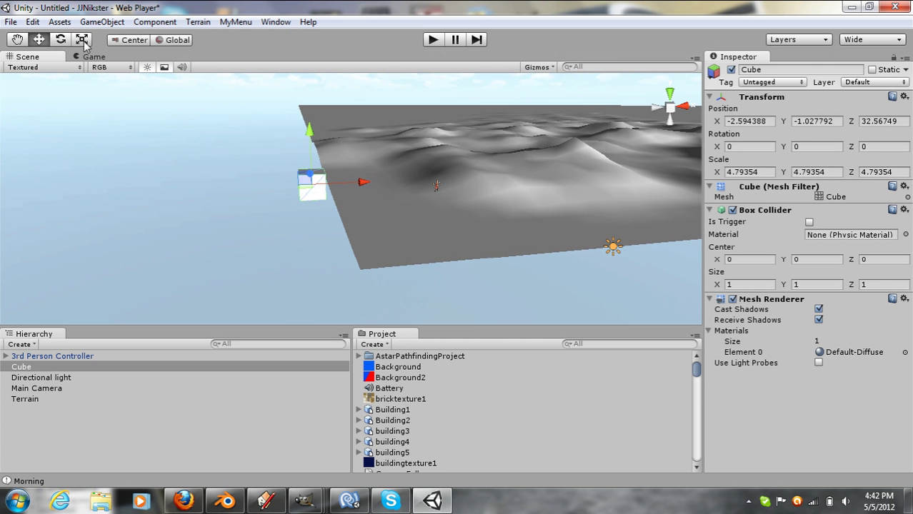
# Stretch the cube to about 479.7 units along Z to form a wall on the edge.
pyautogui.click(82, 40)
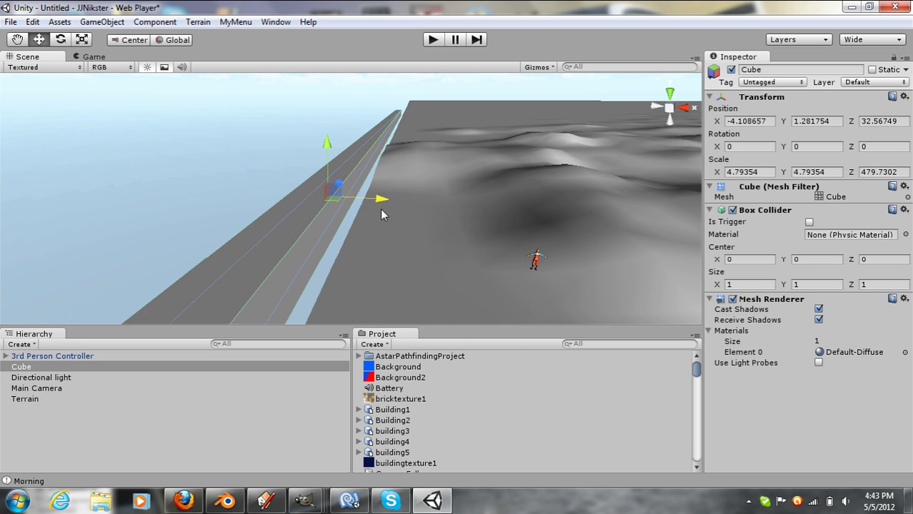
pyautogui.moveTo(383, 198); pyautogui.dragTo(400, 200)
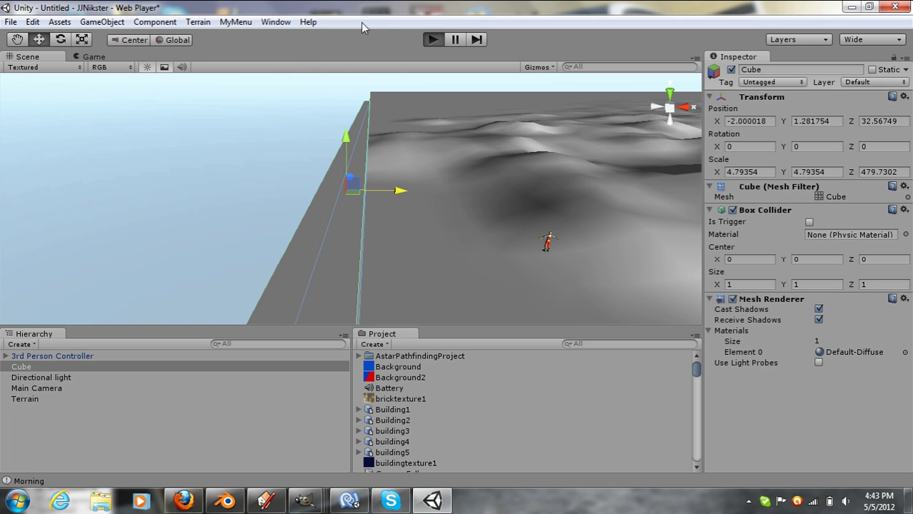
pyautogui.moveTo(397, 210)
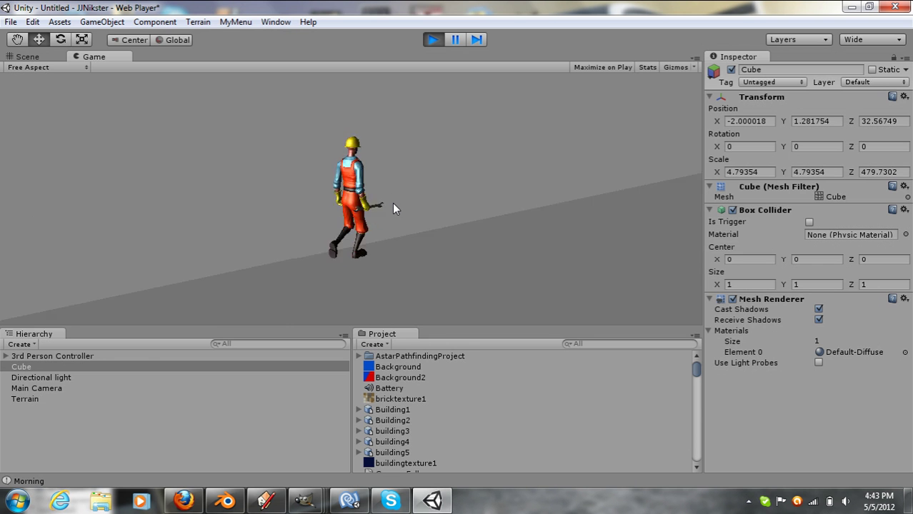
# Stop the play test and raise the wall's Scale Y to 21.22.
pyautogui.click(433, 40)
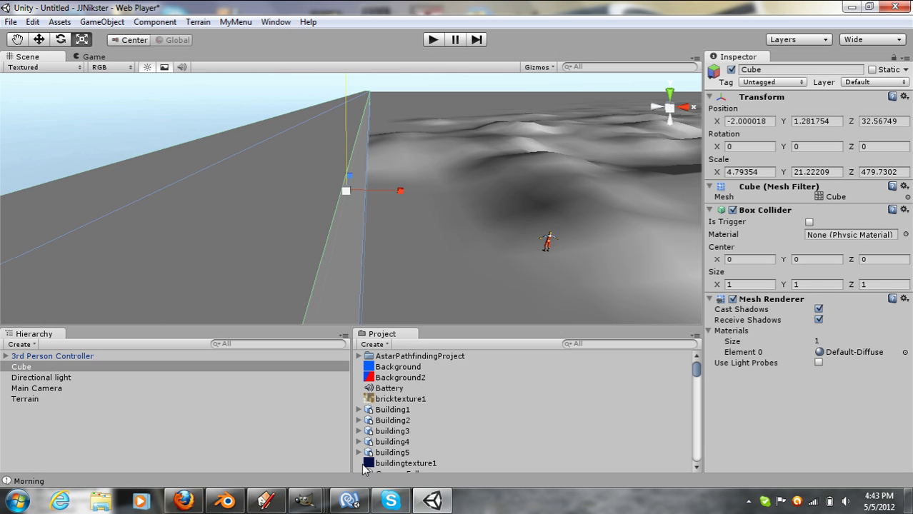
pyautogui.click(38, 40)
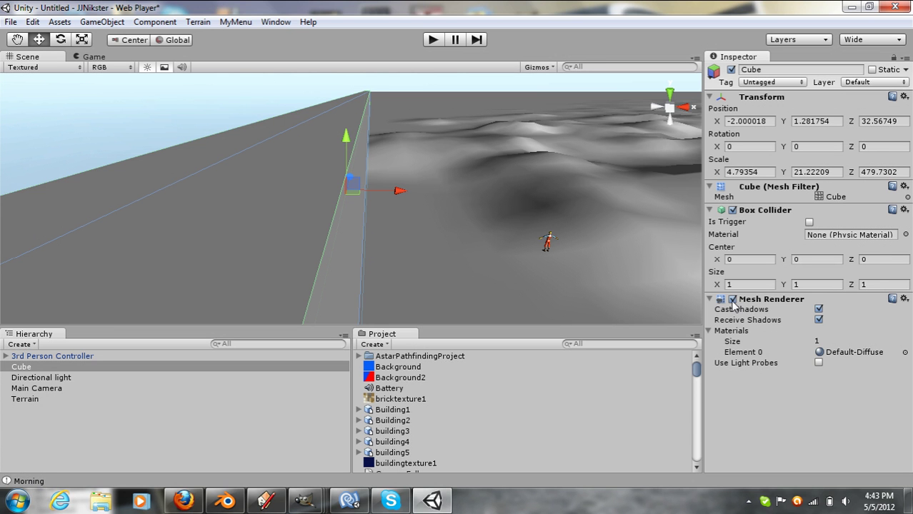
# Disable the cube's Mesh Renderer and assign it to the TransparentFX layer.
pyautogui.click(732, 301)
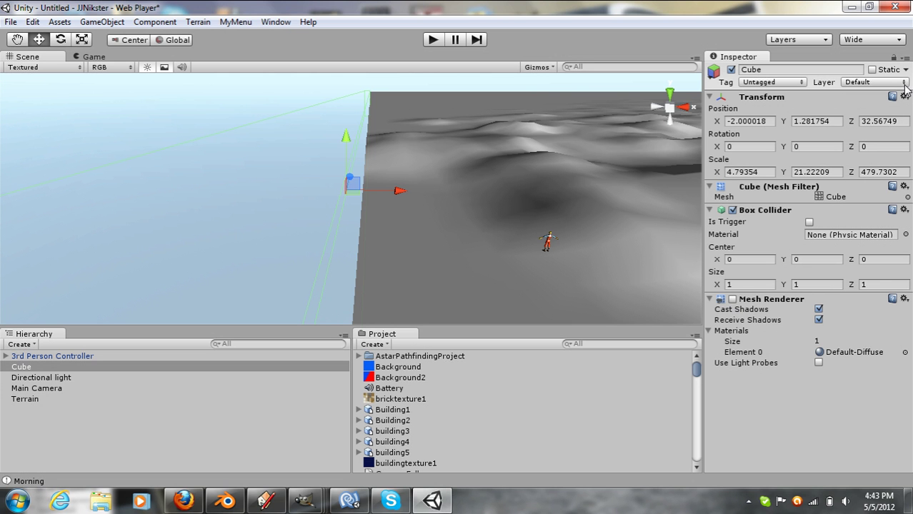
pyautogui.click(857, 82)
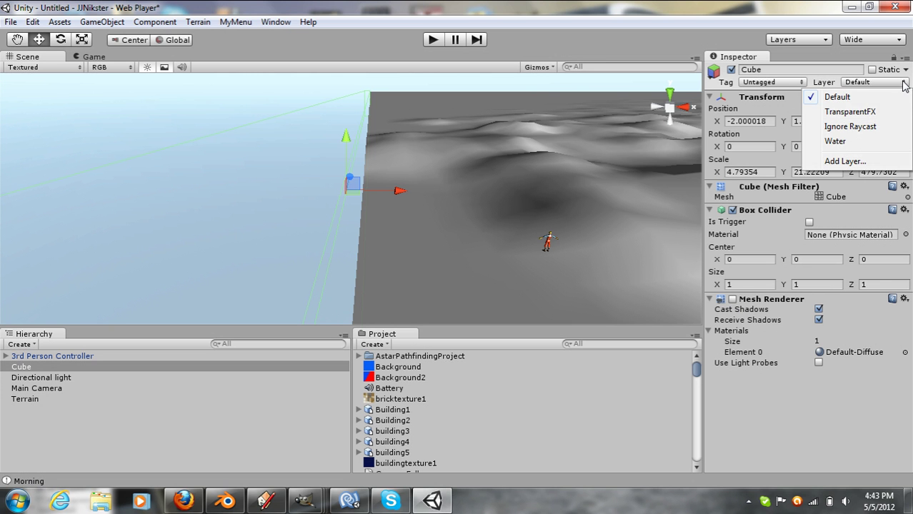
pyautogui.moveTo(850, 112)
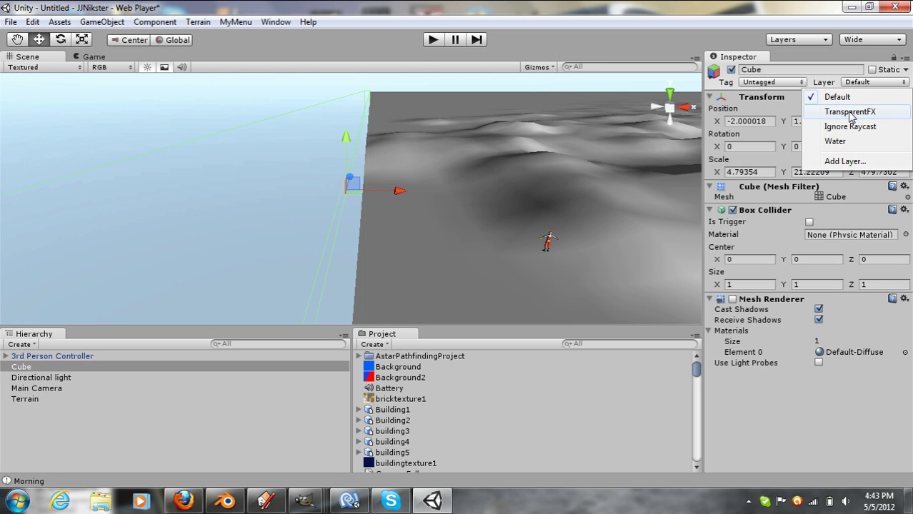
pyautogui.click(849, 111)
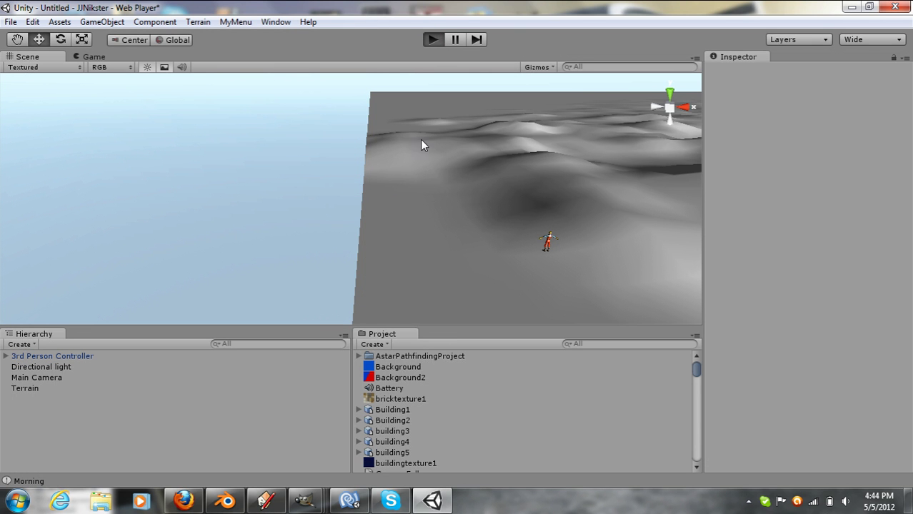
pyautogui.click(94, 58)
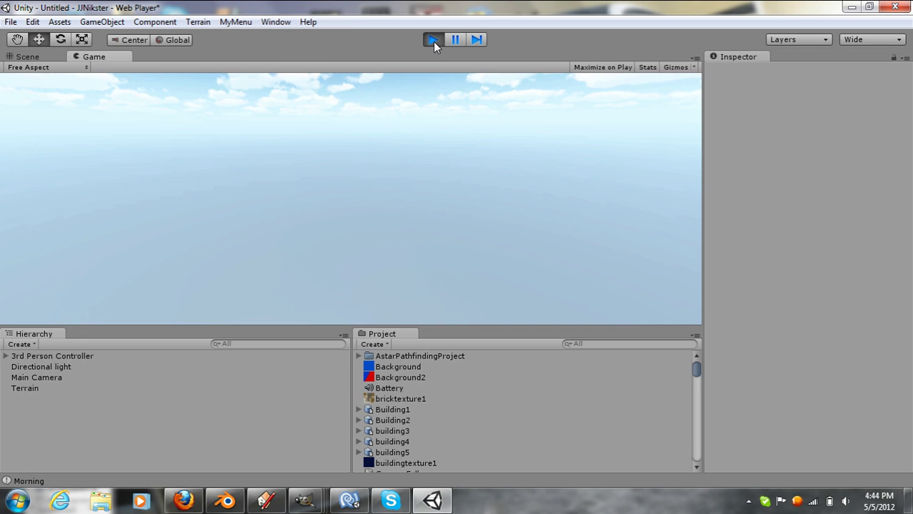
pyautogui.click(29, 58)
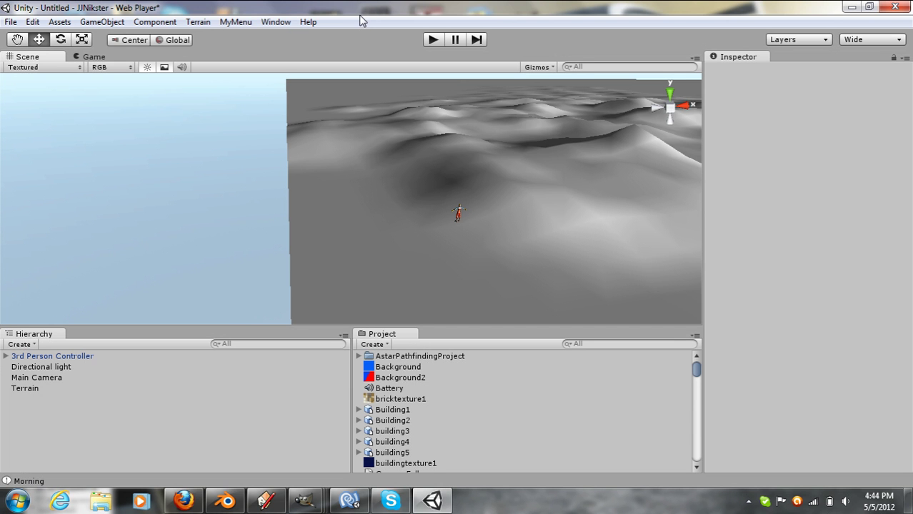
pyautogui.moveTo(362, 23)
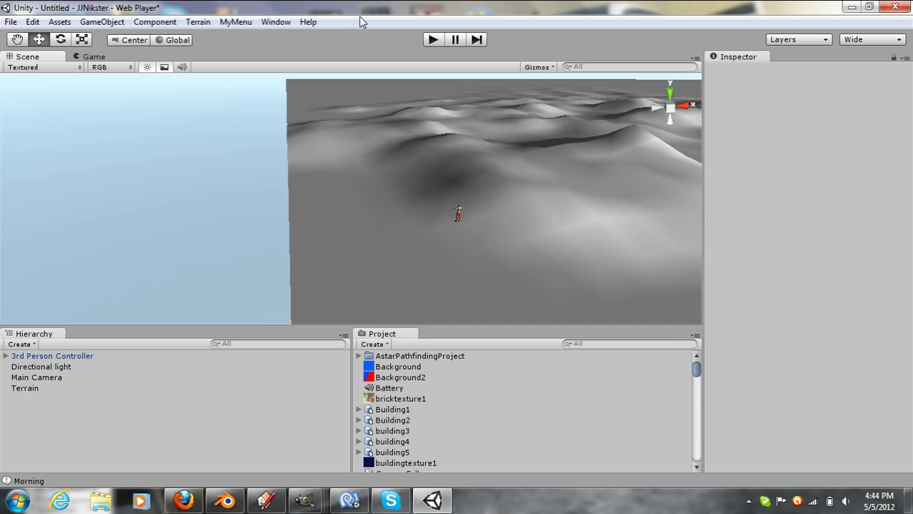
pyautogui.moveTo(360, 20)
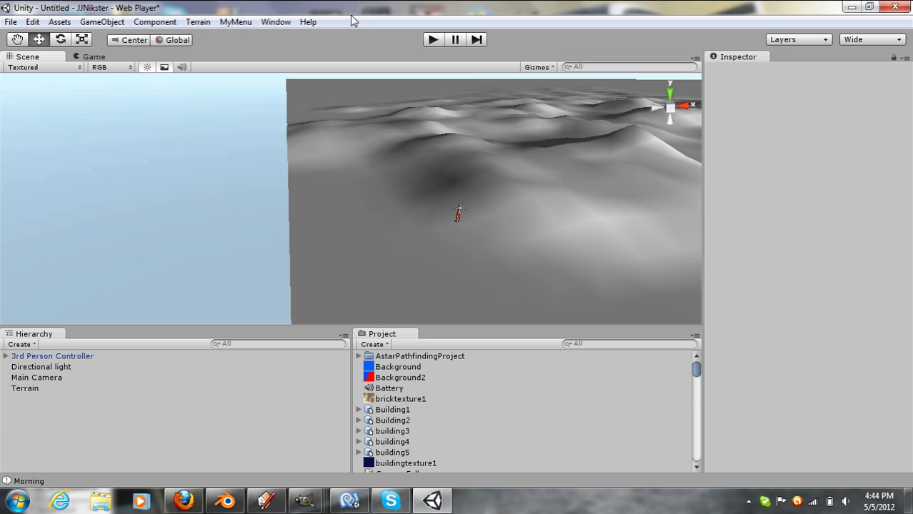
pyautogui.moveTo(420, 437)
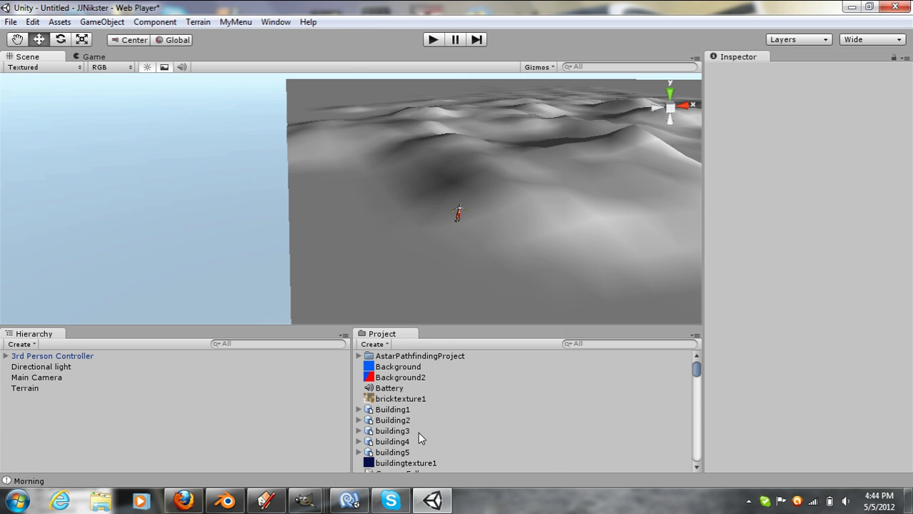